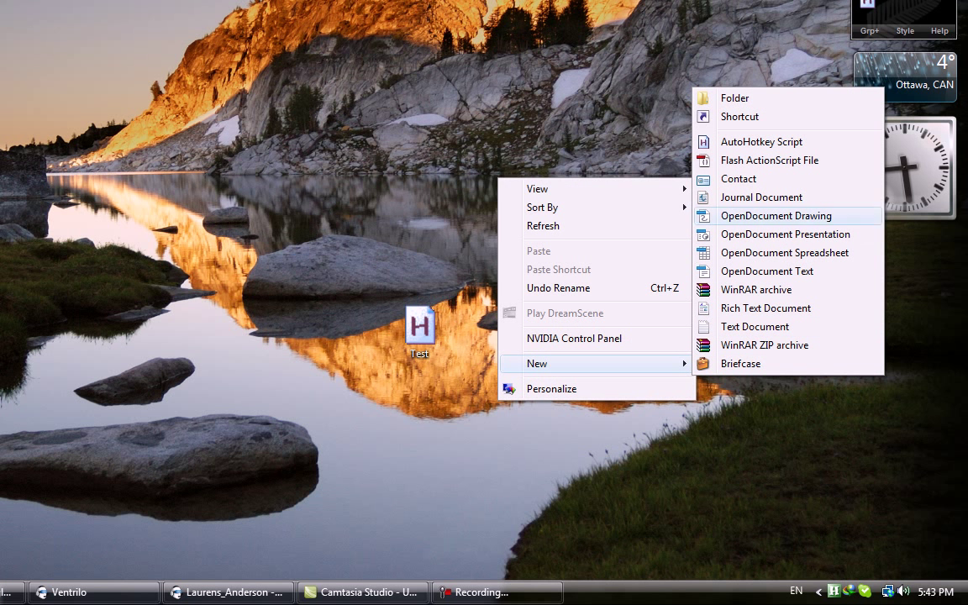
# Create a new AutoHotkey Script file on the desktop via the New menu
pyautogui.click(762, 142)
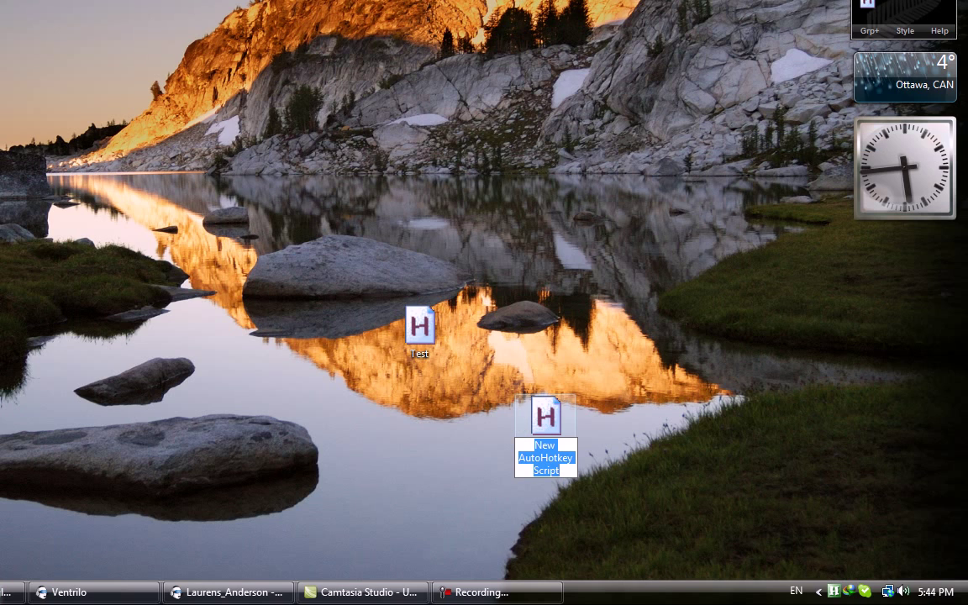
# Open the new script in Notepad and delete all its default template text
pyautogui.doubleClick(546, 415)
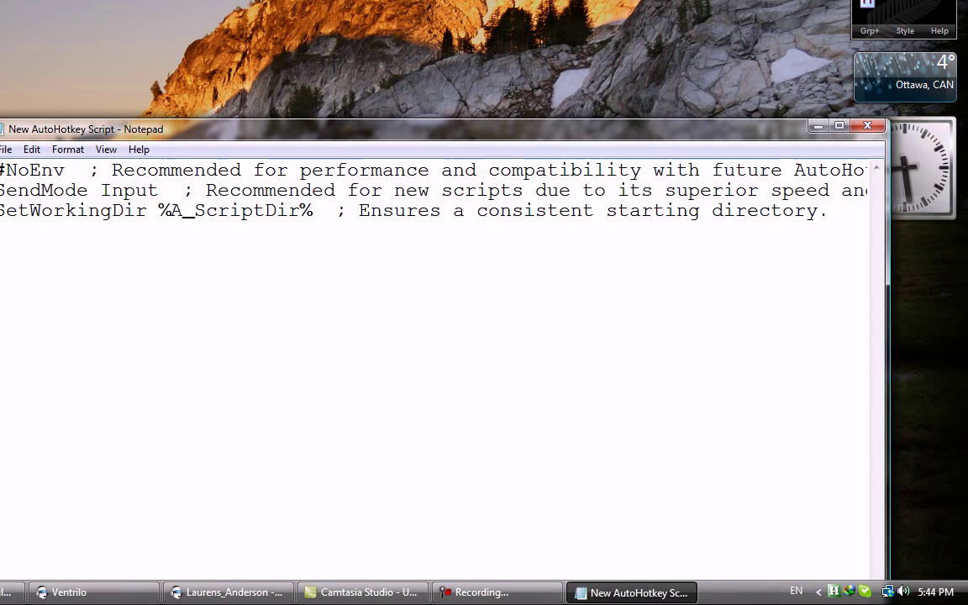
pyautogui.press('ctrl+a')
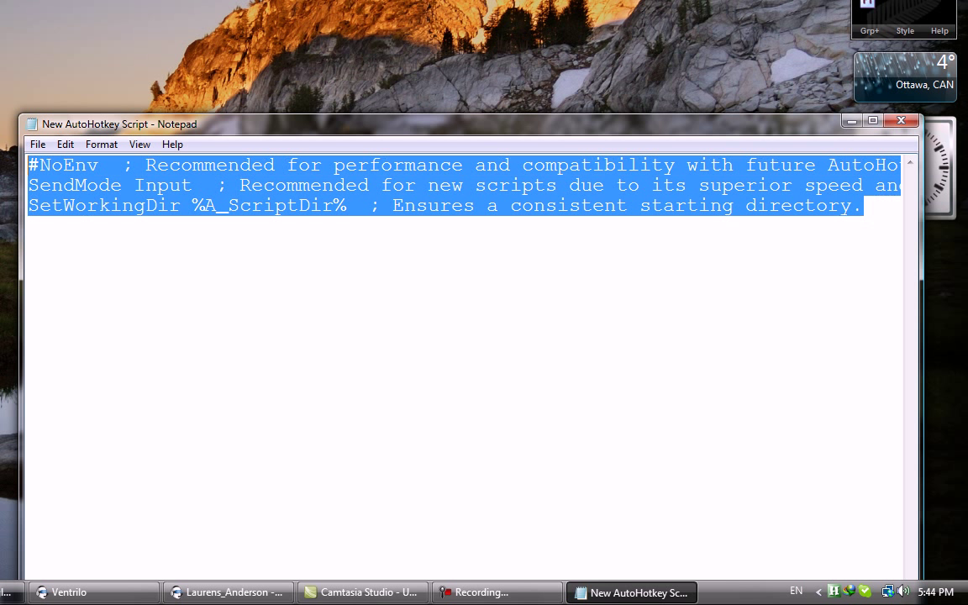
pyautogui.press('Delete')
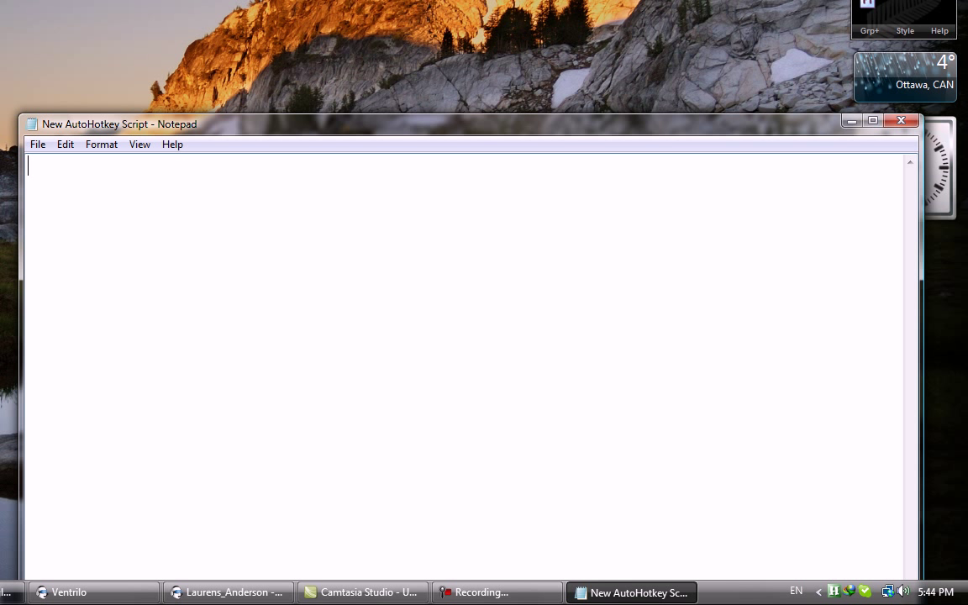
# Write the hotkey line "!1::SendInput t/getmats{enter}" so Alt+1 sends t/getmats
pyautogui.write('!')
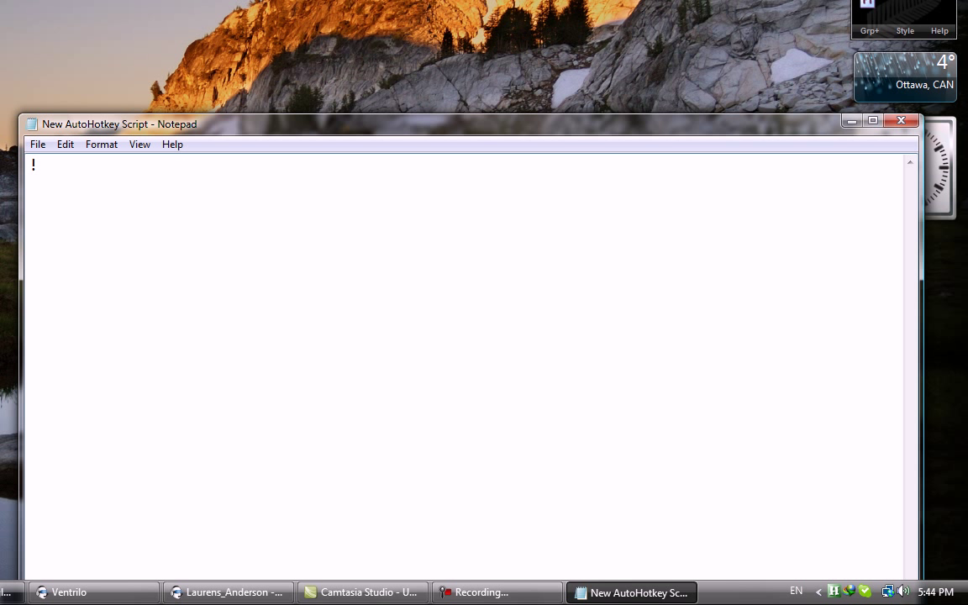
pyautogui.write('1')
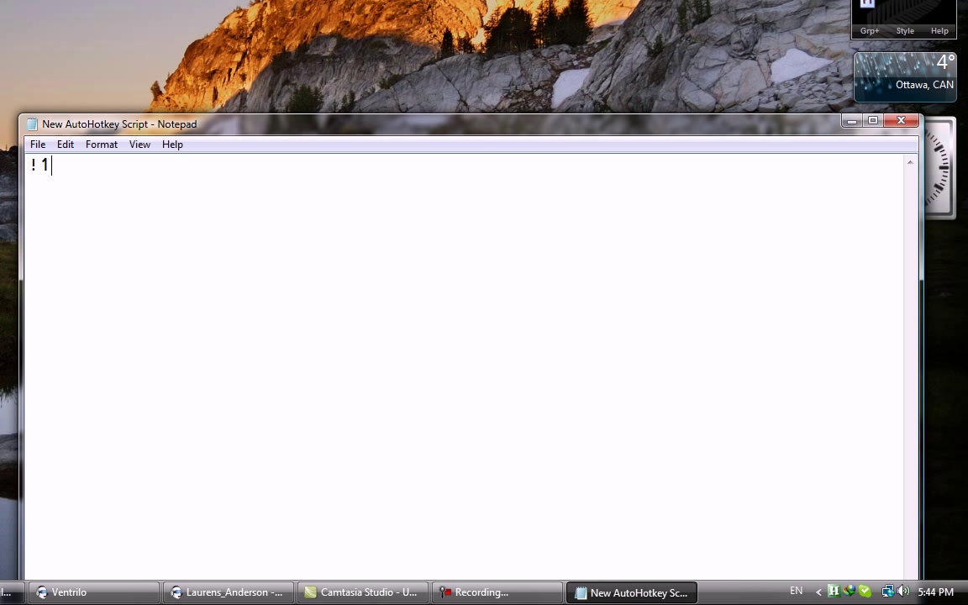
pyautogui.write('::Sen')
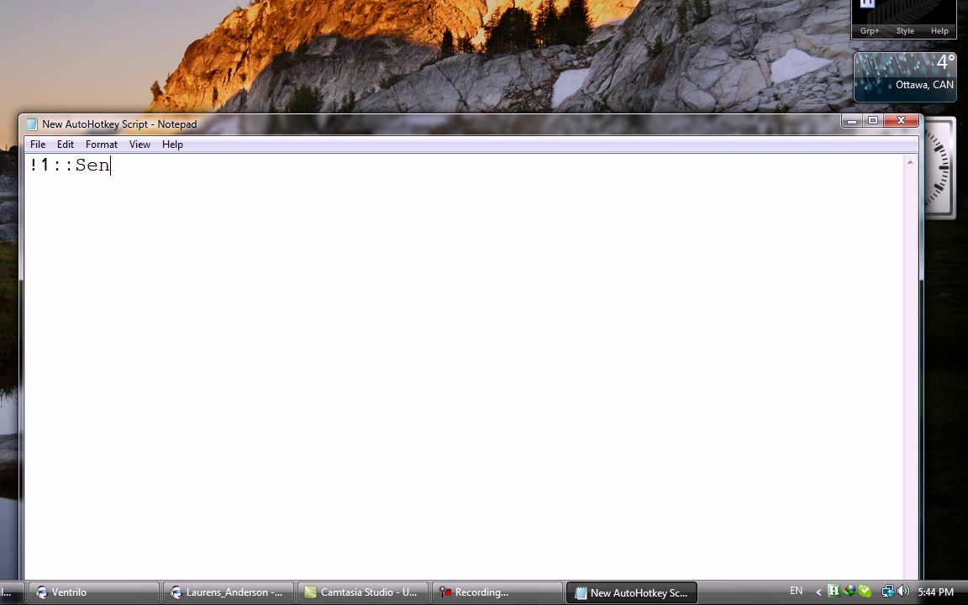
pyautogui.write('dInput')
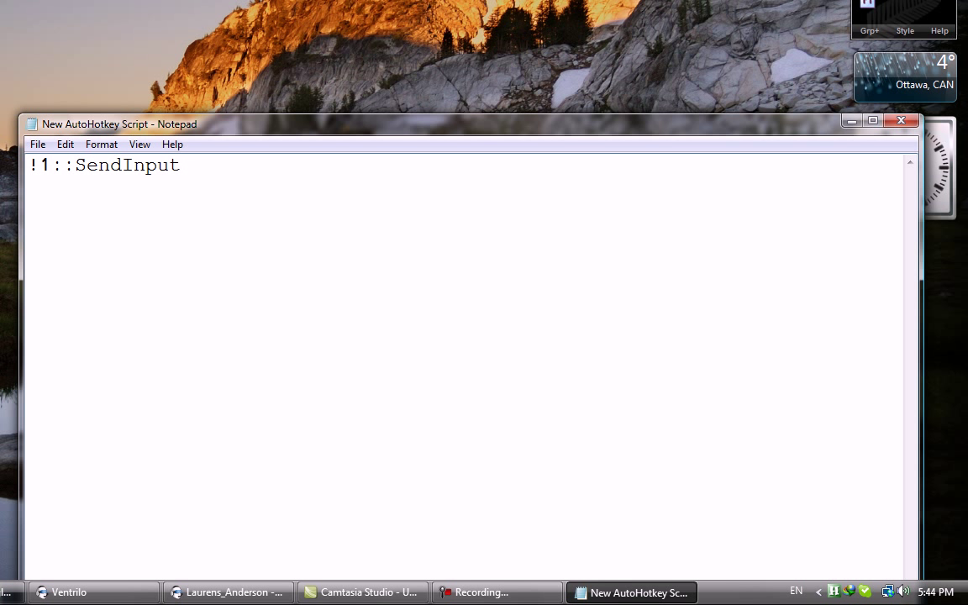
pyautogui.write('t')
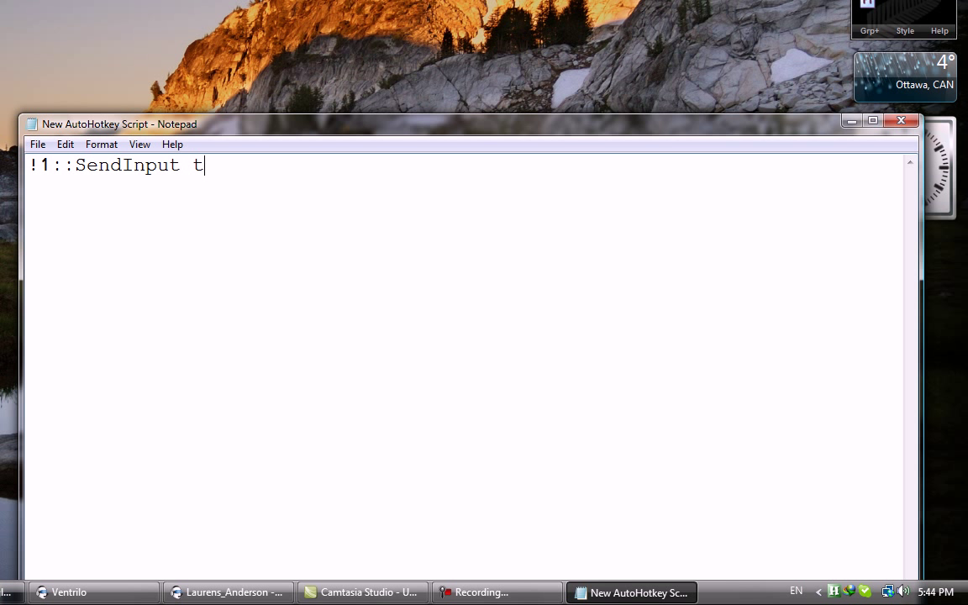
pyautogui.write('/')
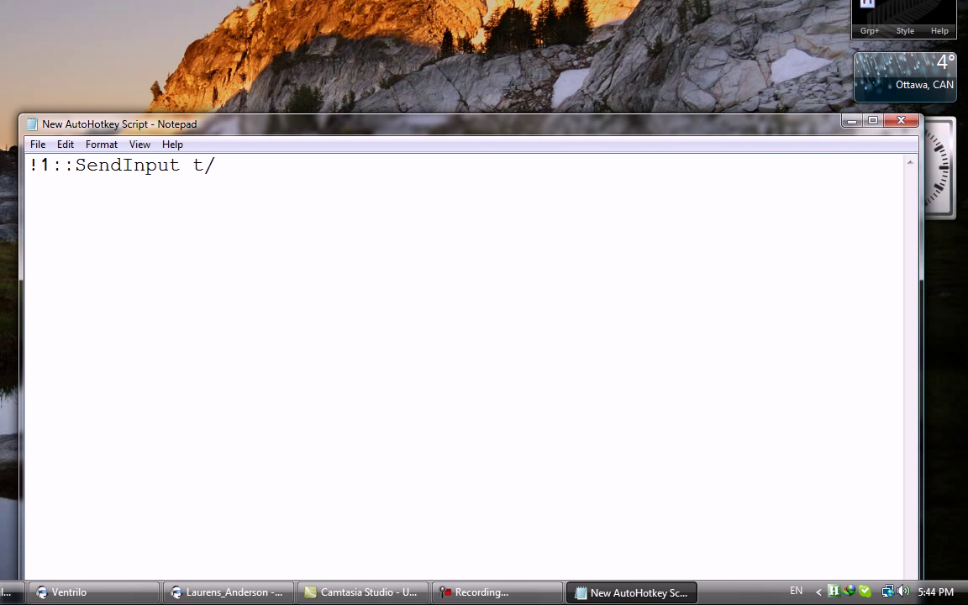
pyautogui.write('getmat')
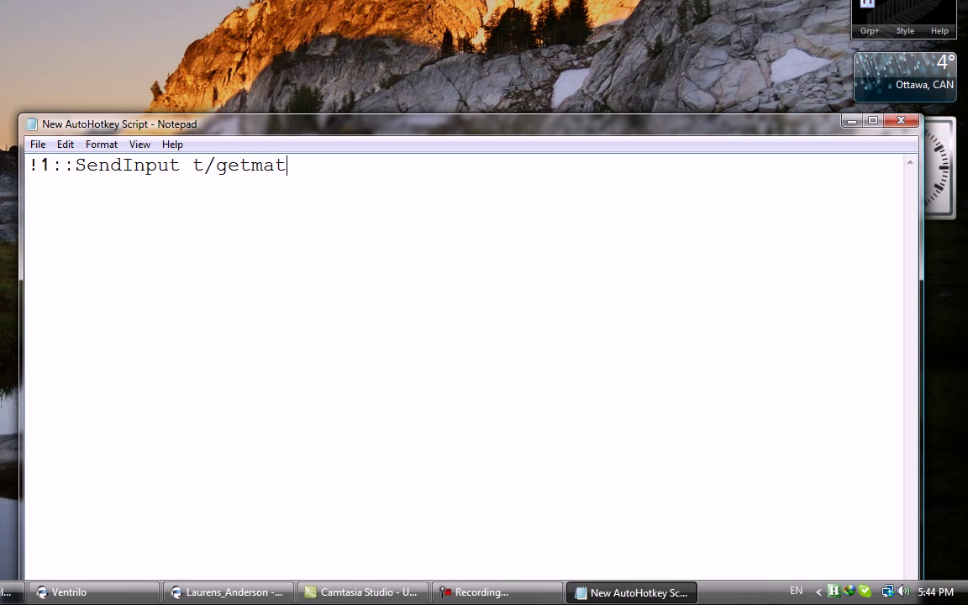
pyautogui.write('s{e')
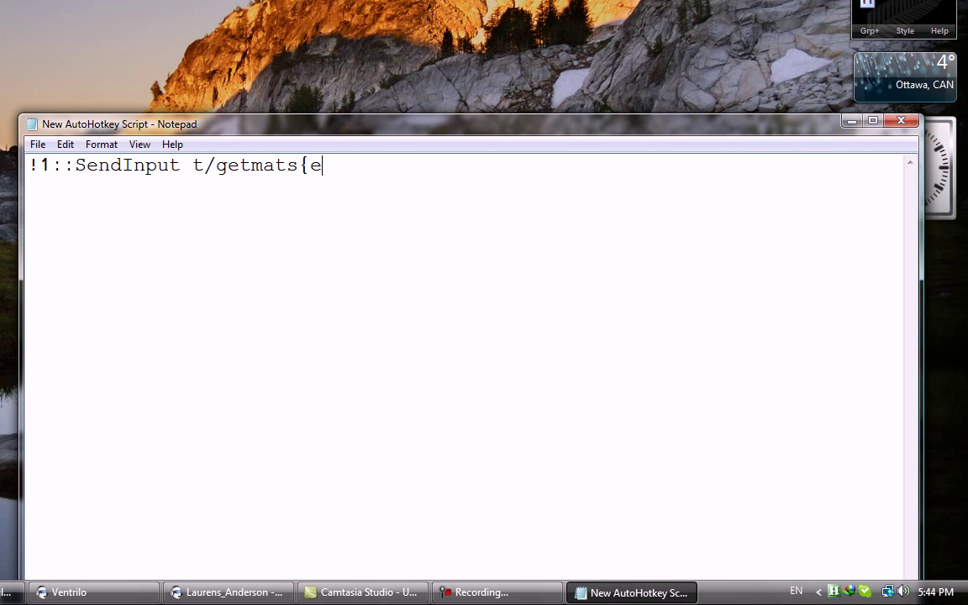
pyautogui.write('nter}')
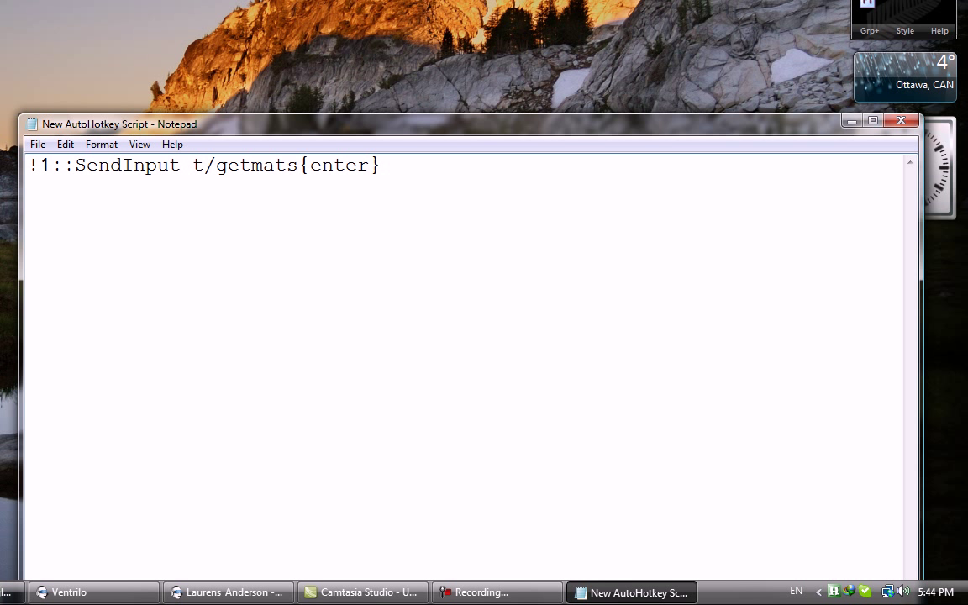
# Extend the line with a second chat message "t/me drops $500 ,"
pyautogui.write('t')
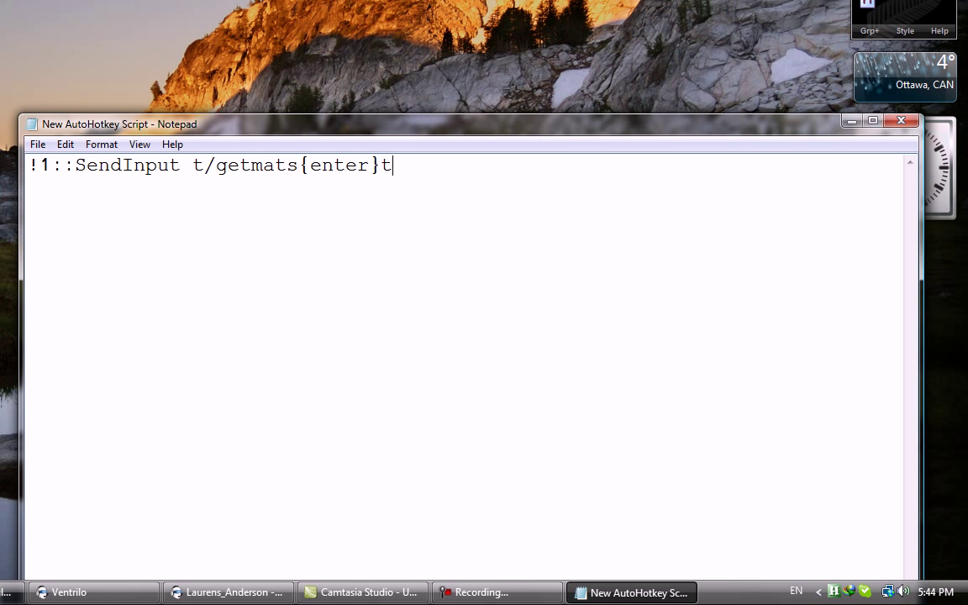
pyautogui.write('/me')
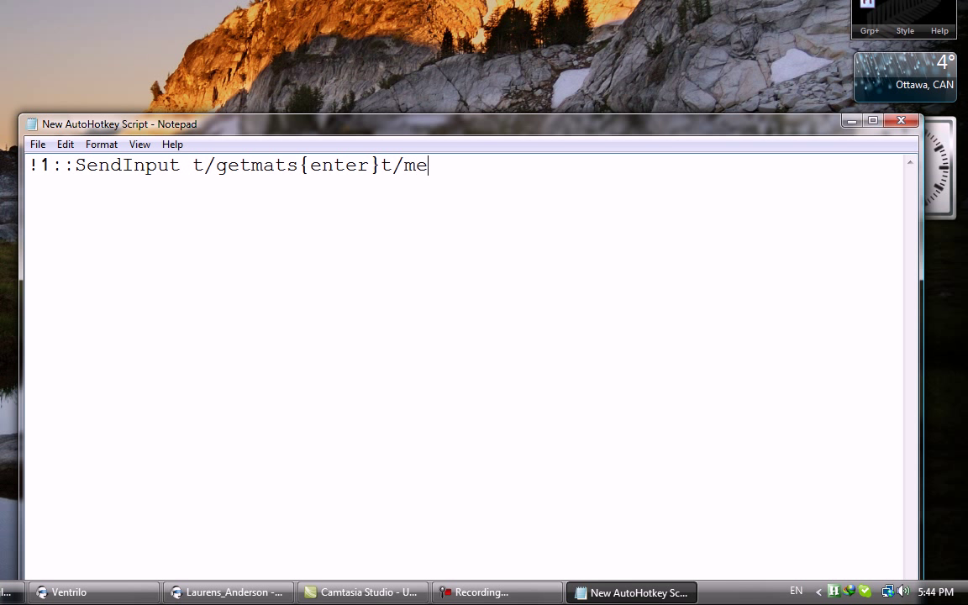
pyautogui.write('f')
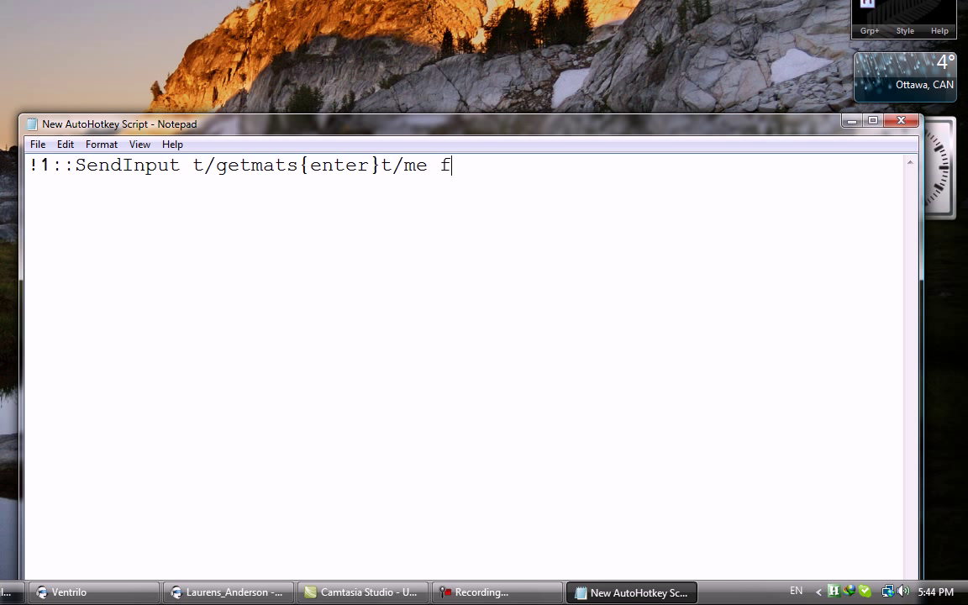
pyautogui.write('rops')
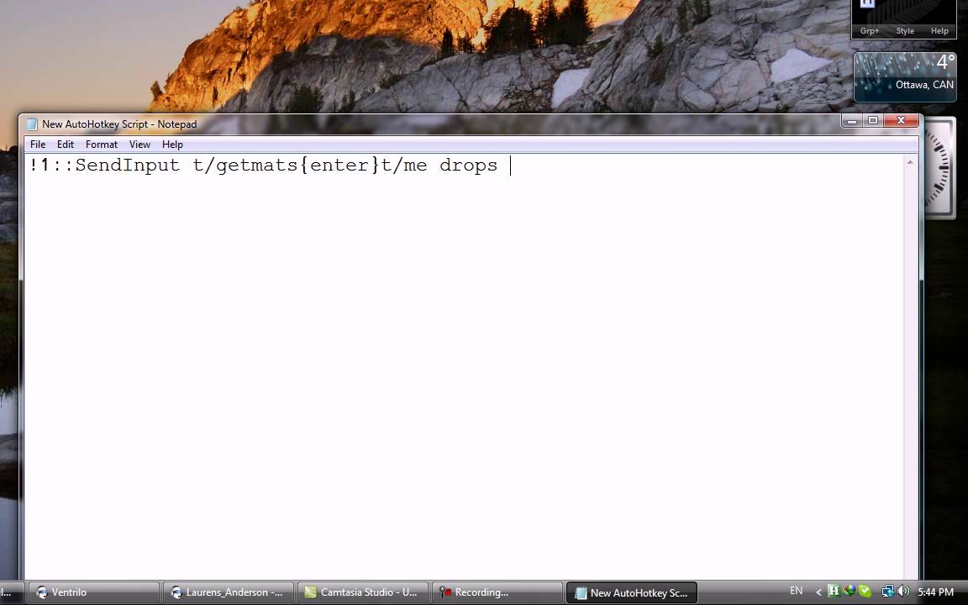
pyautogui.write('500')
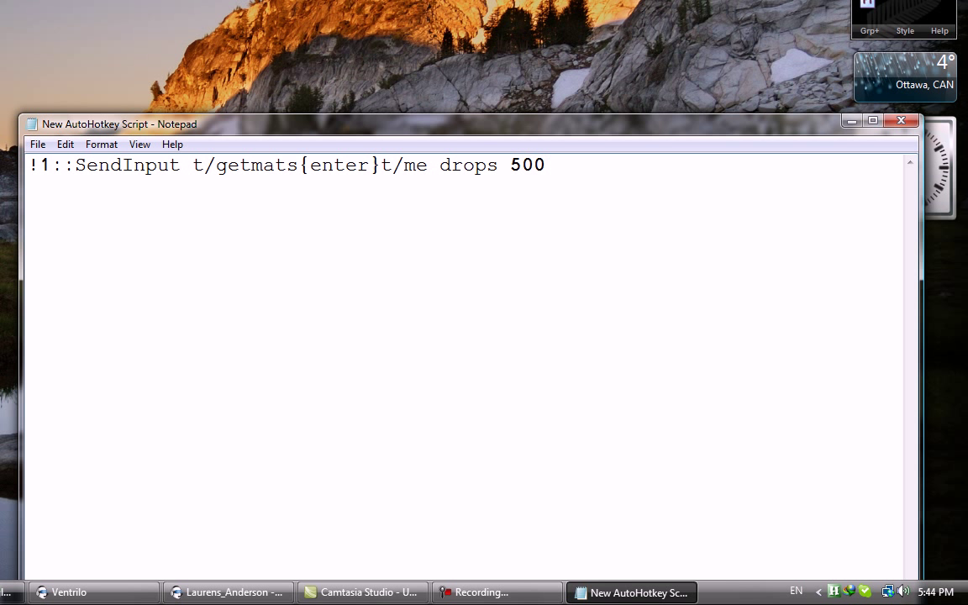
pyautogui.click(510, 165)
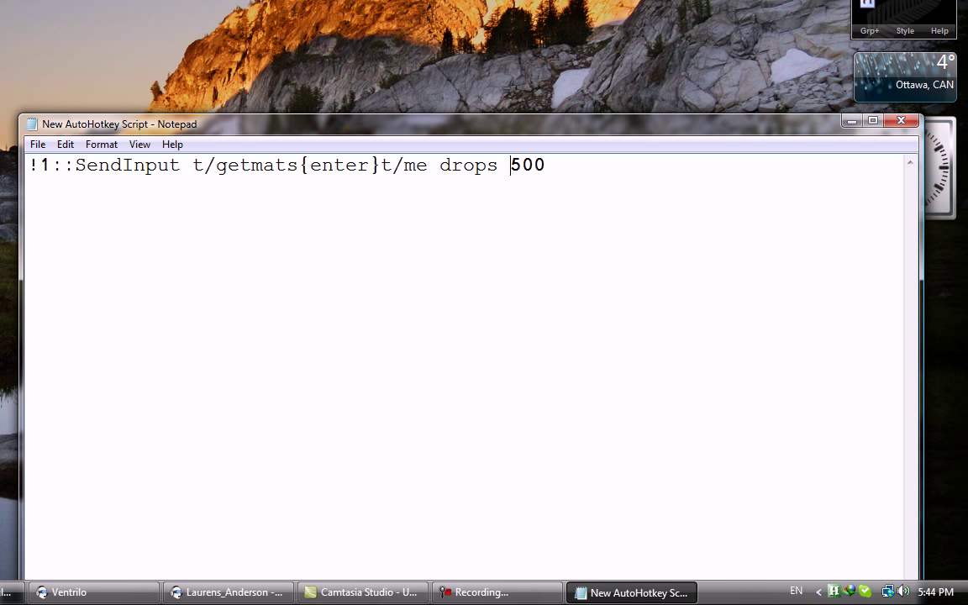
pyautogui.write('$')
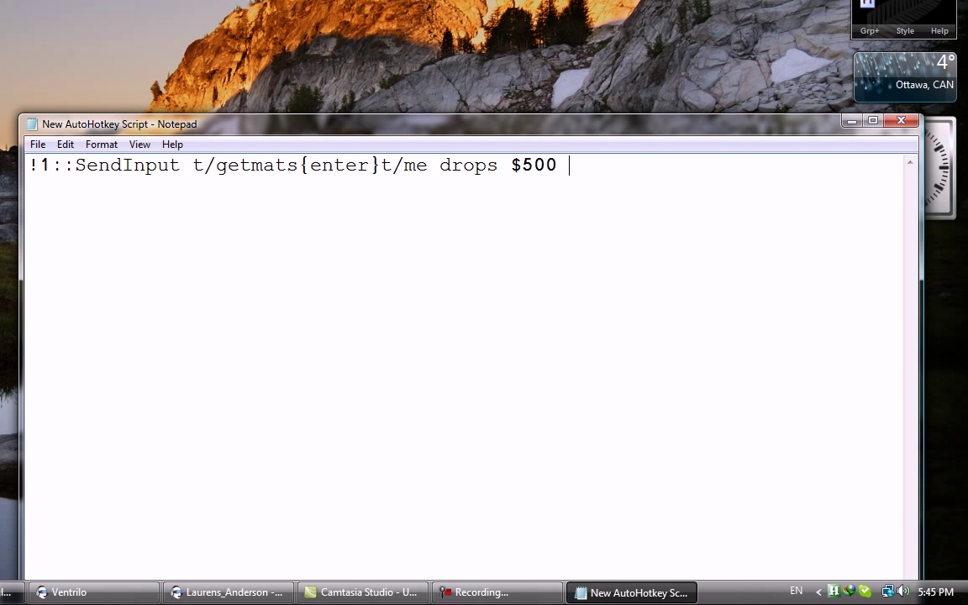
pyautogui.write(',')
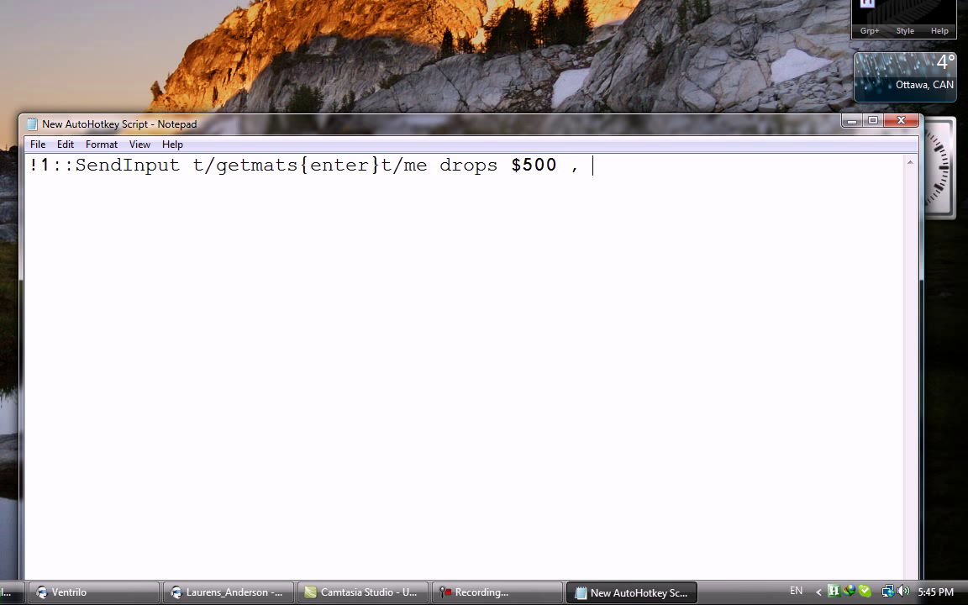
# Finish the message with "and picks up 10 packages{enter}"
pyautogui.write('and t')
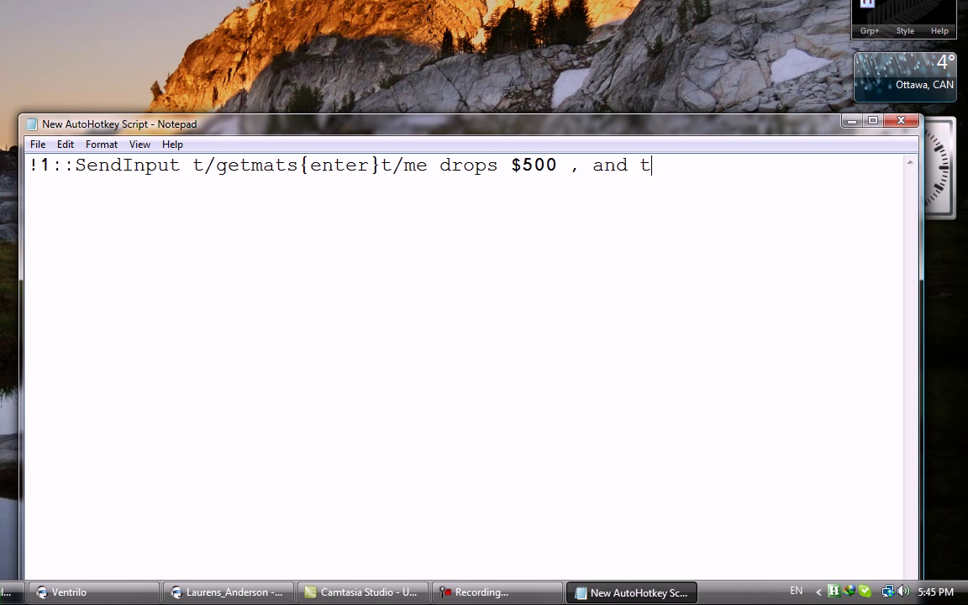
pyautogui.write('icks')
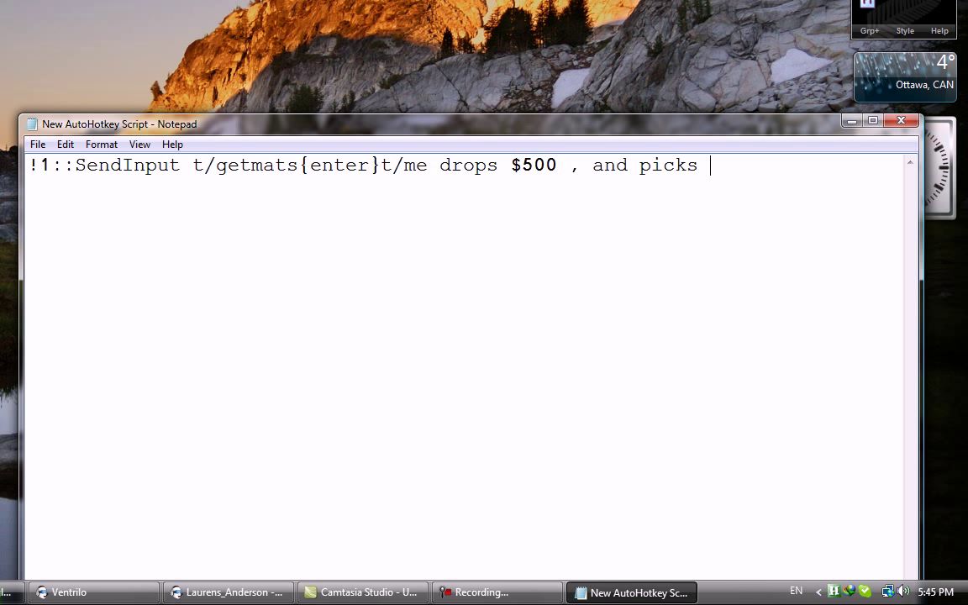
pyautogui.write('up')
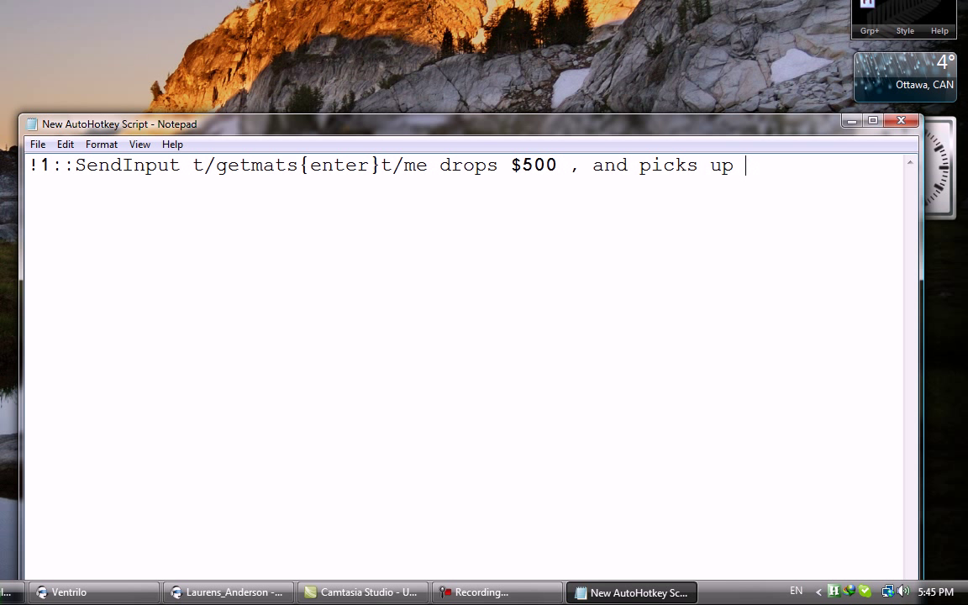
pyautogui.write('10 pack')
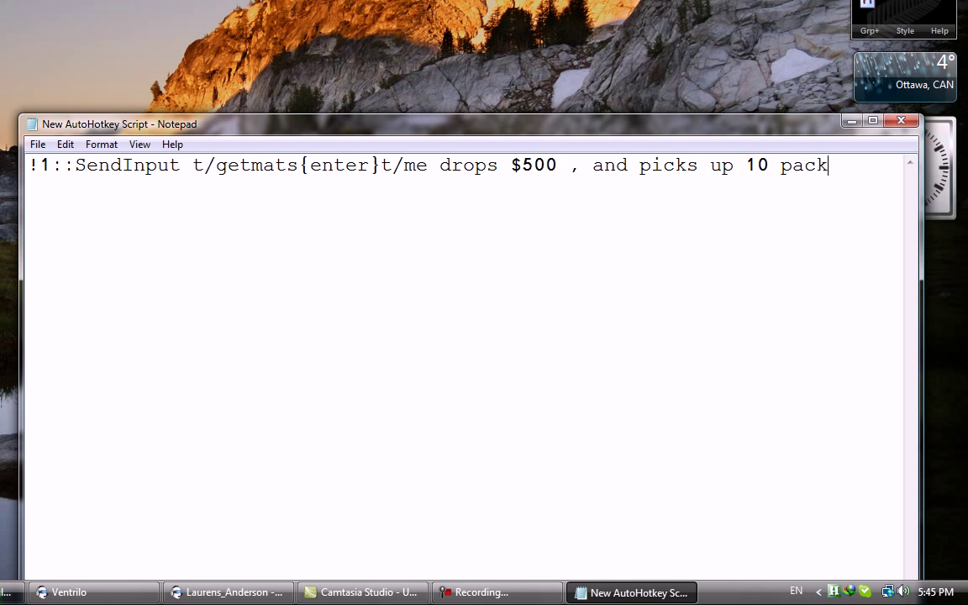
pyautogui.write('ages')
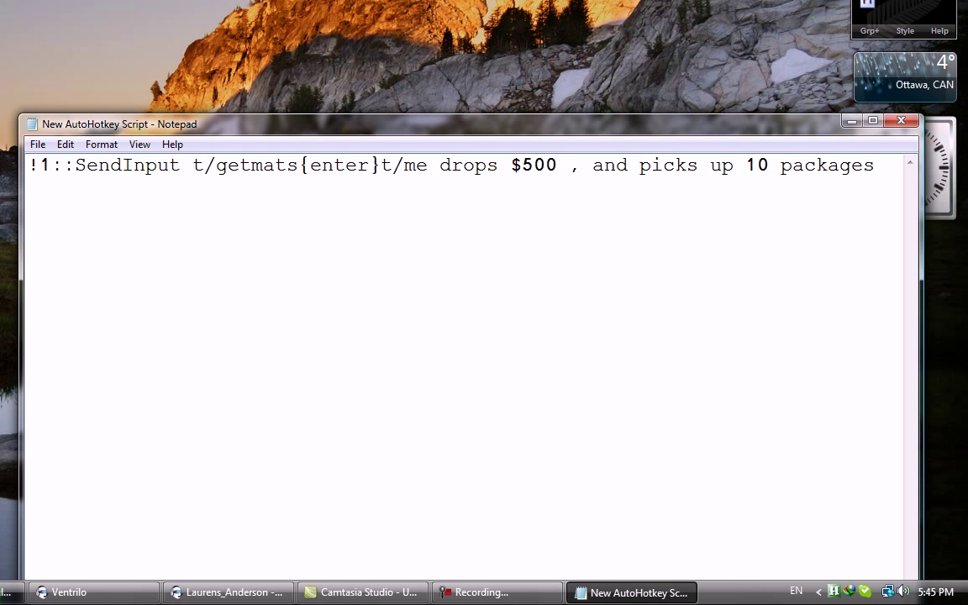
pyautogui.write('{e')
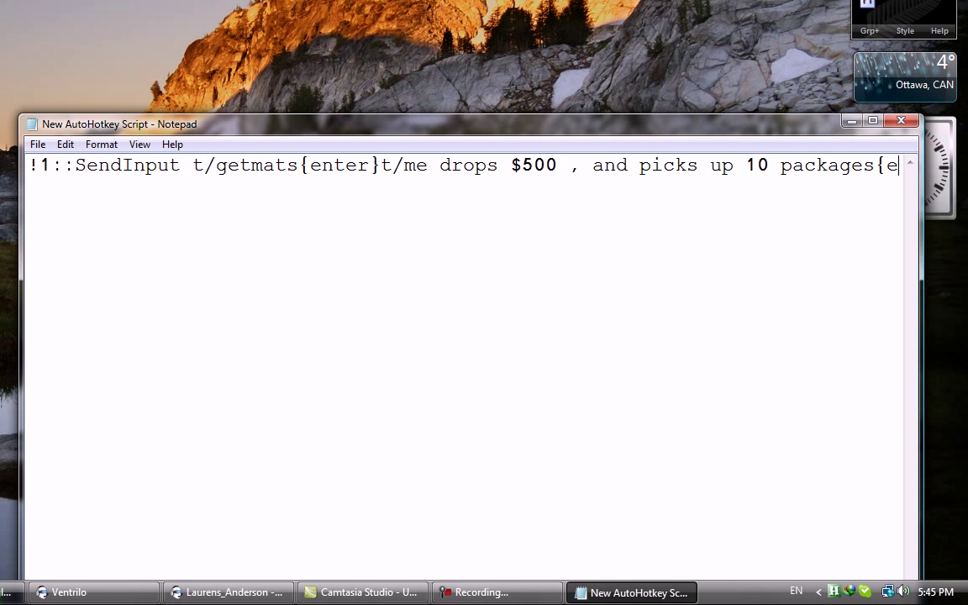
pyautogui.write('nter}')
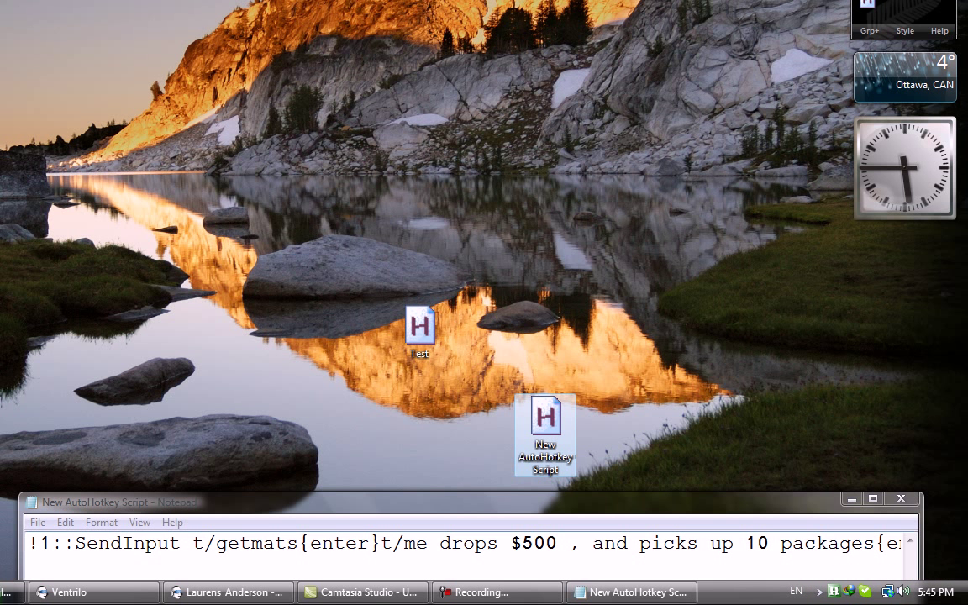
# Reload the script from the AutoHotkey tray icon and test Alt+1, selecting the two output lines
pyautogui.click(873, 498)
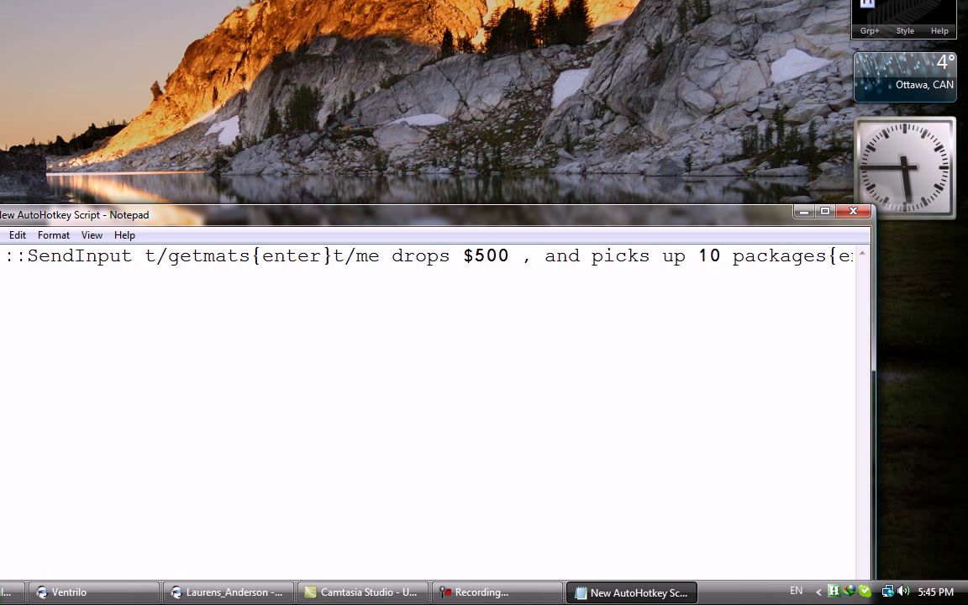
pyautogui.rightClick(865, 591)
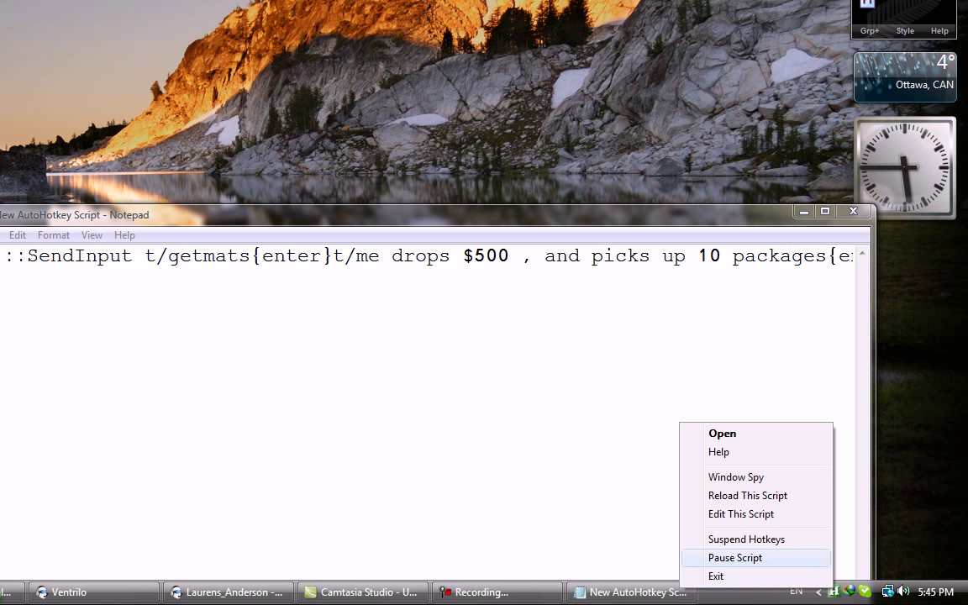
pyautogui.moveTo(747, 495)
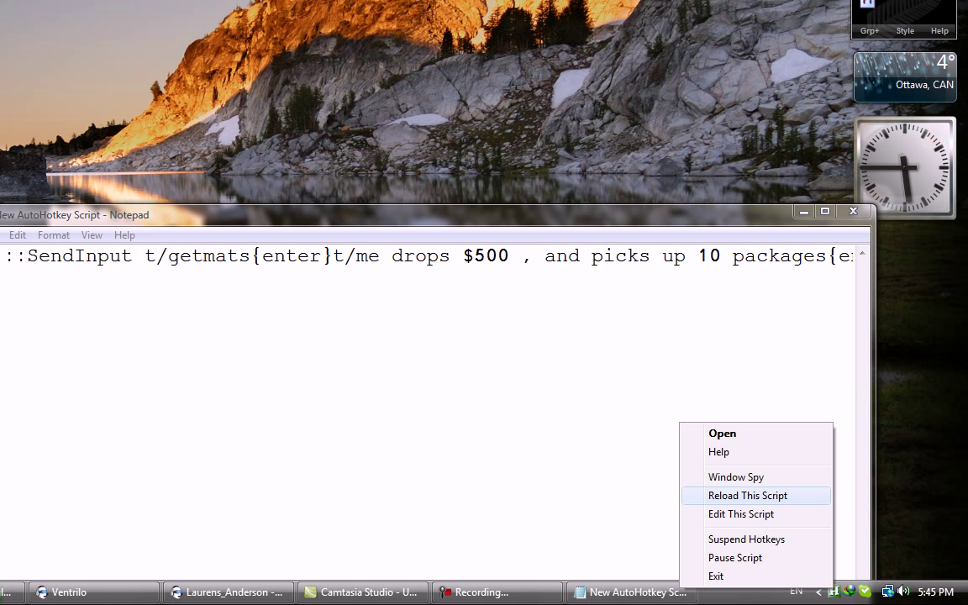
pyautogui.click(747, 495)
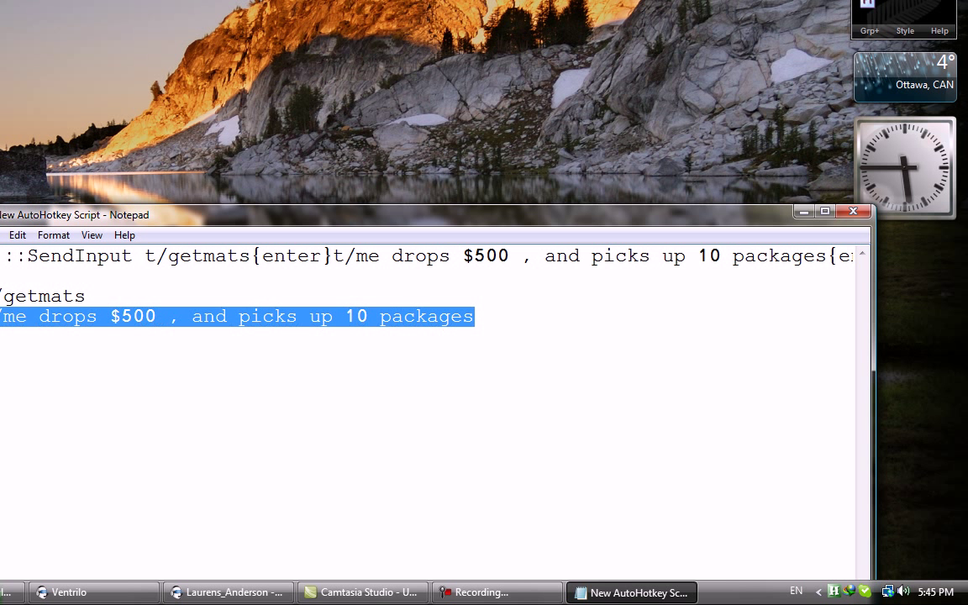
pyautogui.click(86, 296)
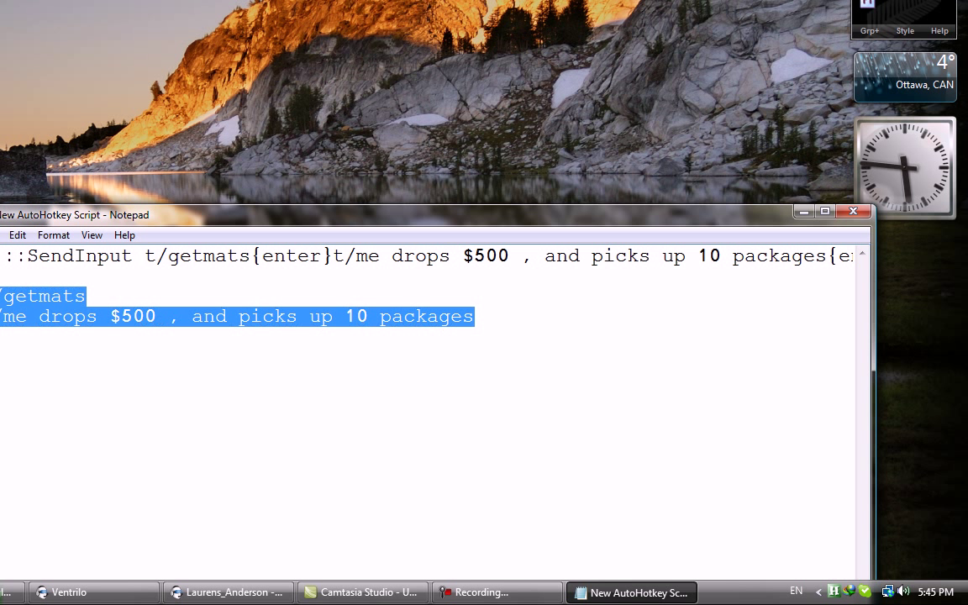
# Delete the test output, change $500 to $50000, and retest the Alt+1 hotkey
pyautogui.press('Delete')
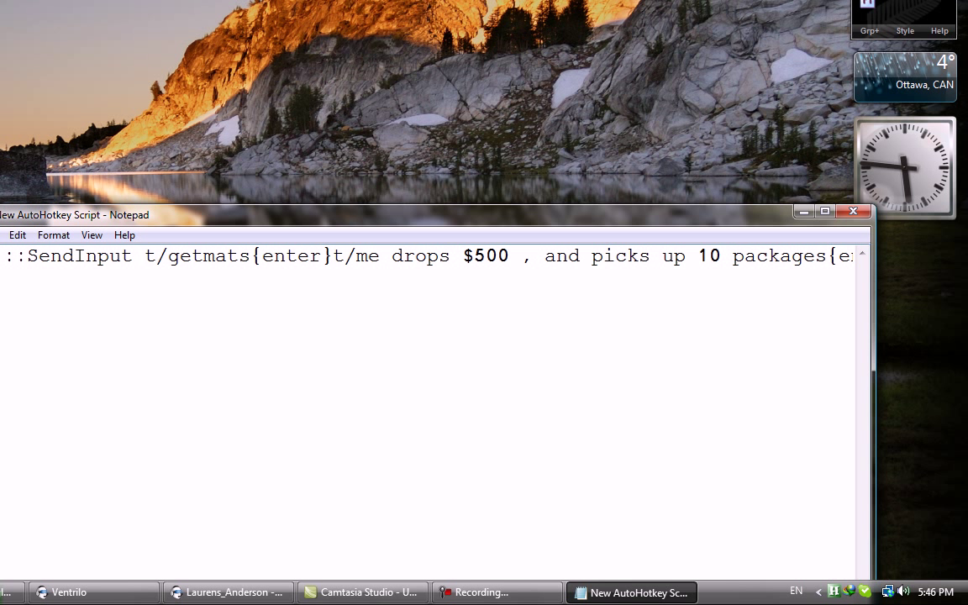
pyautogui.press('Backspace')
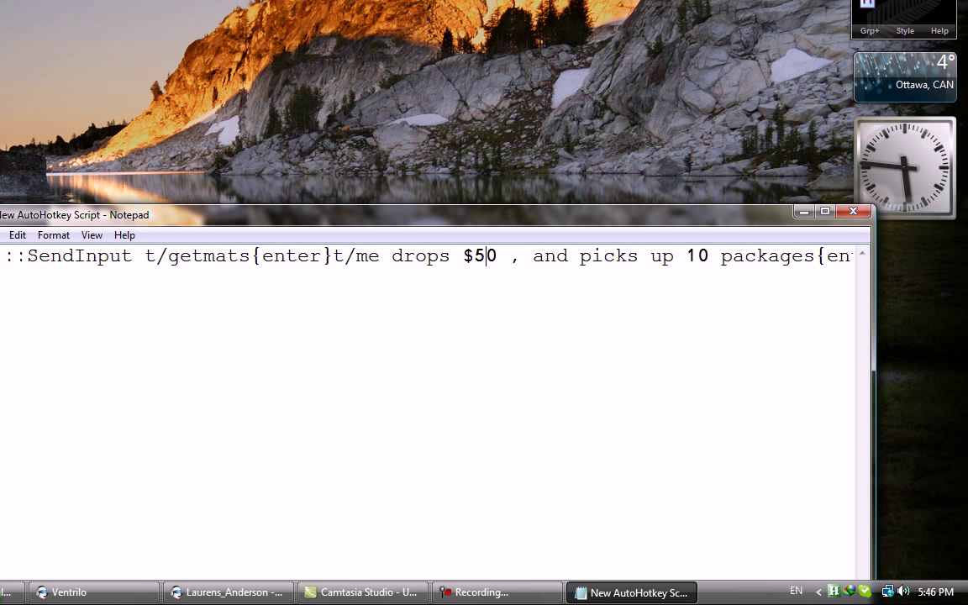
pyautogui.write('000')
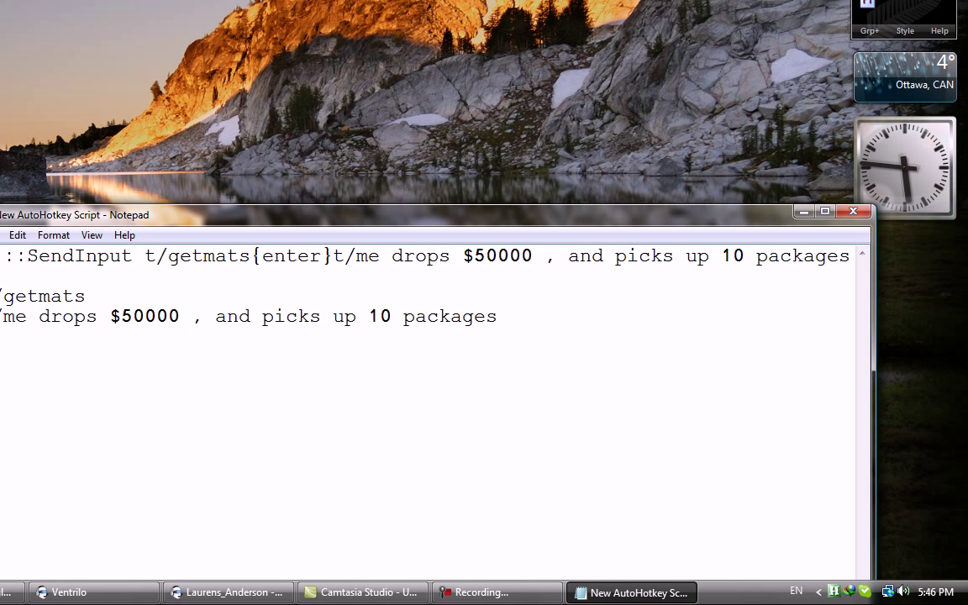
pyautogui.doubleClick(144, 316)
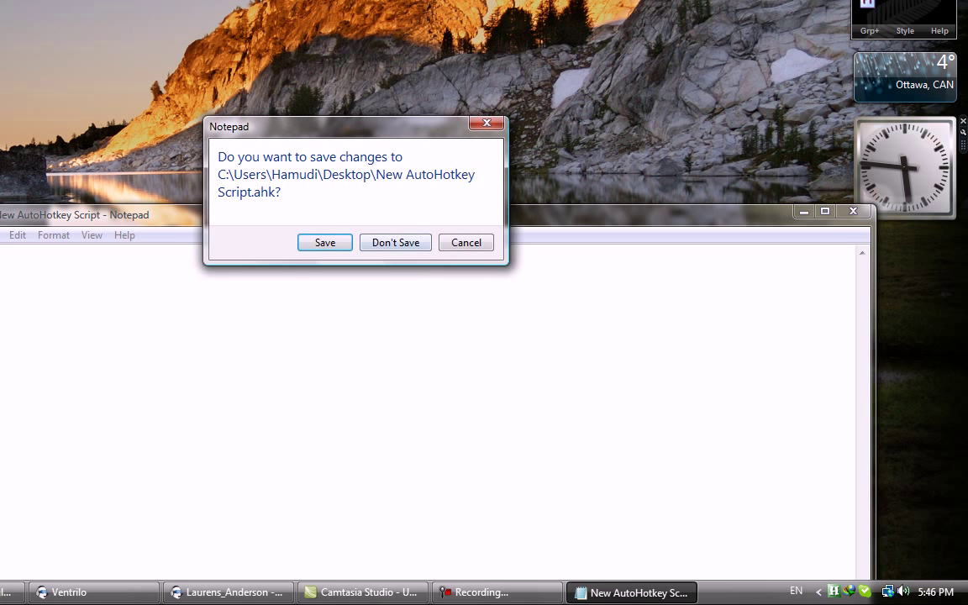
# Save the script on closing, then reopen it via the tray icon's Edit This Script
pyautogui.click(395, 242)
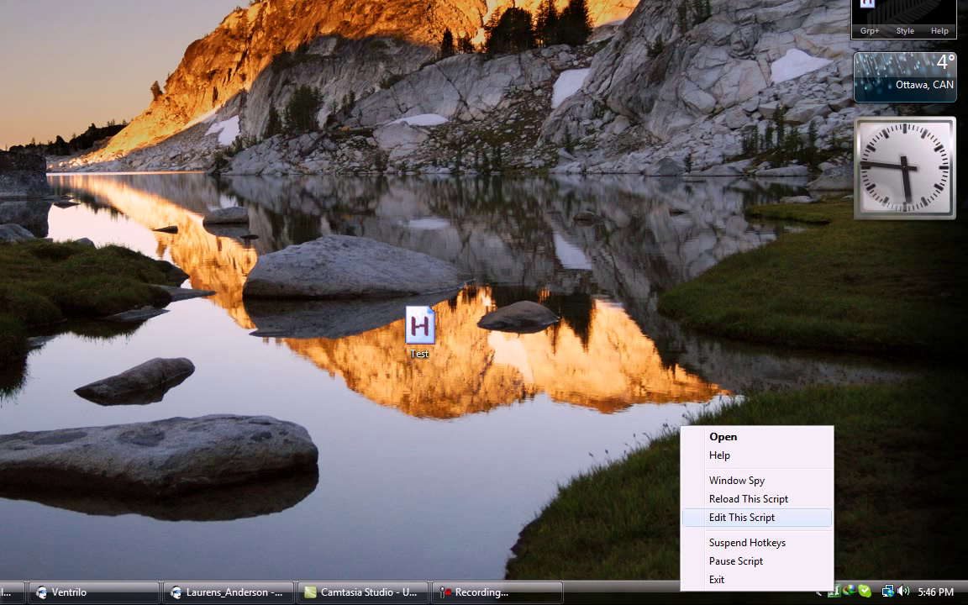
pyautogui.click(742, 517)
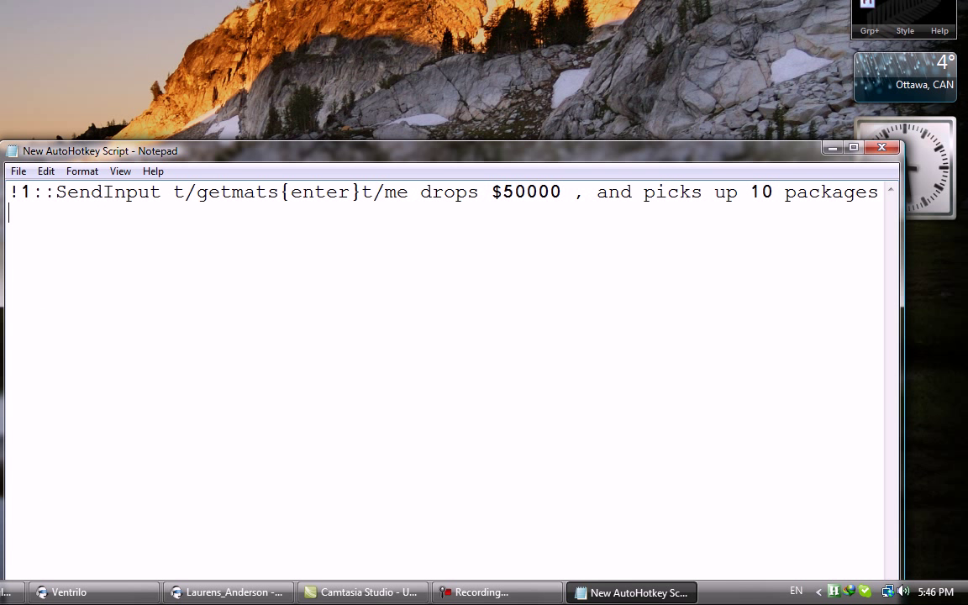
pyautogui.rightClick(849, 591)
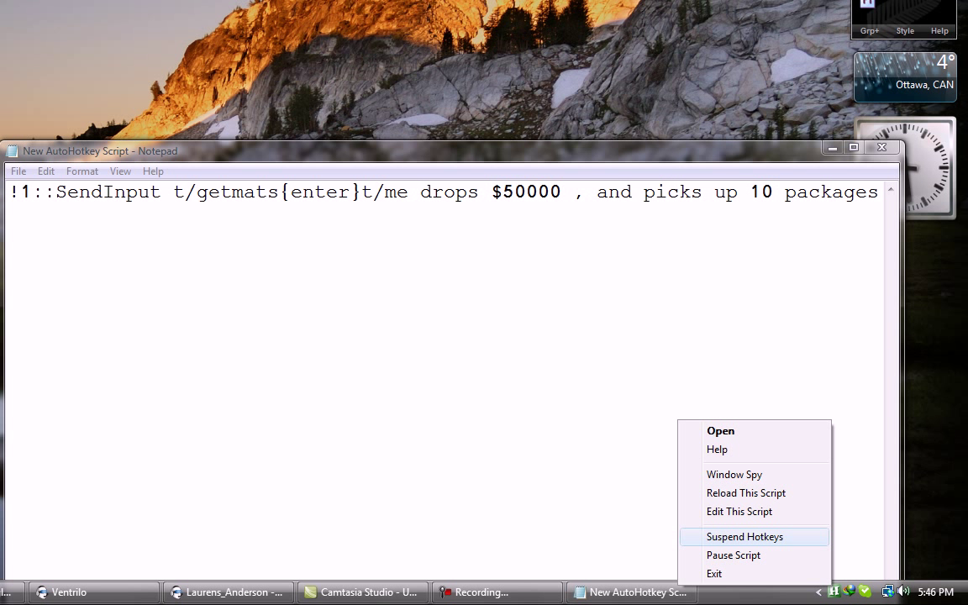
pyautogui.moveTo(733, 555)
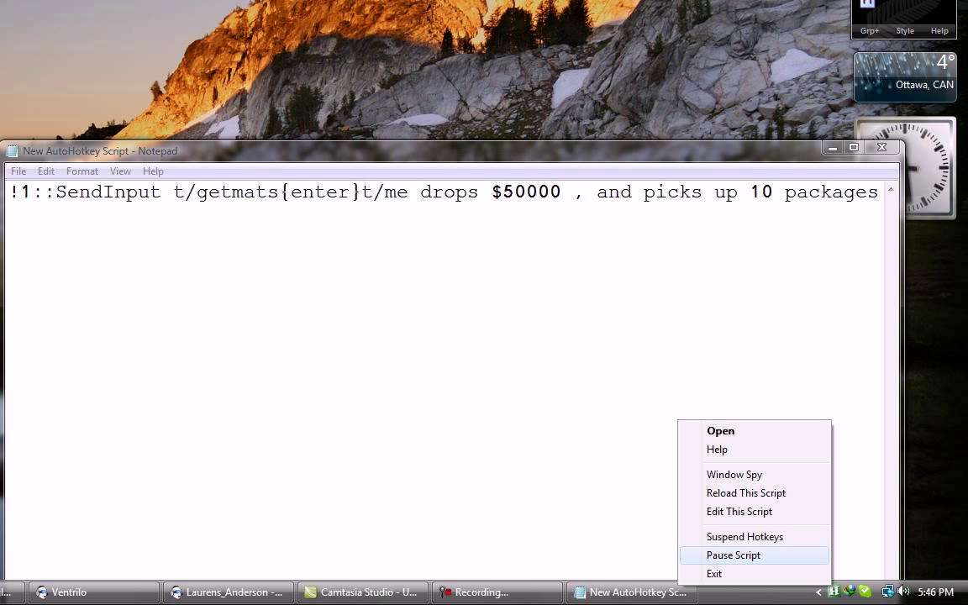
pyautogui.moveTo(734, 474)
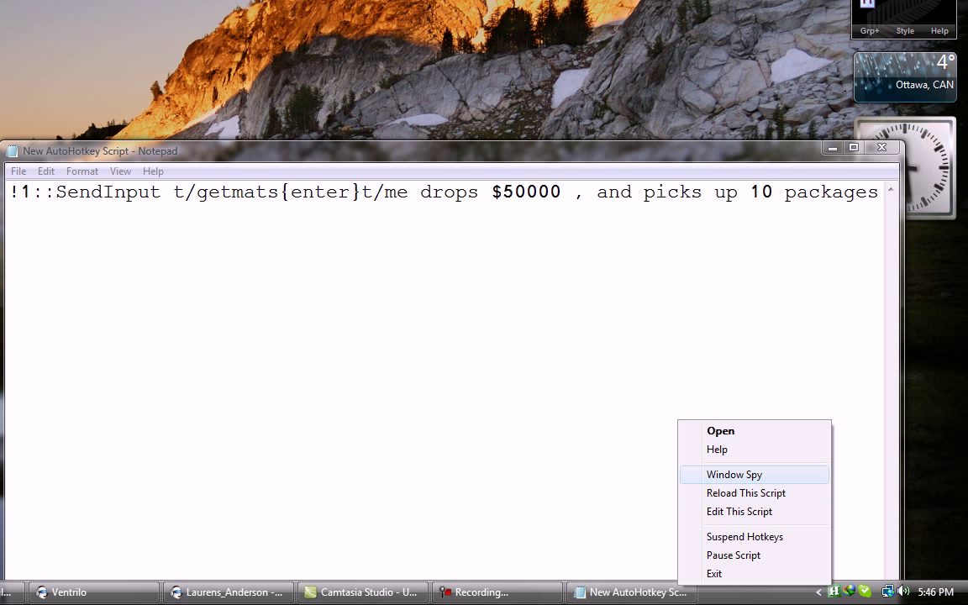